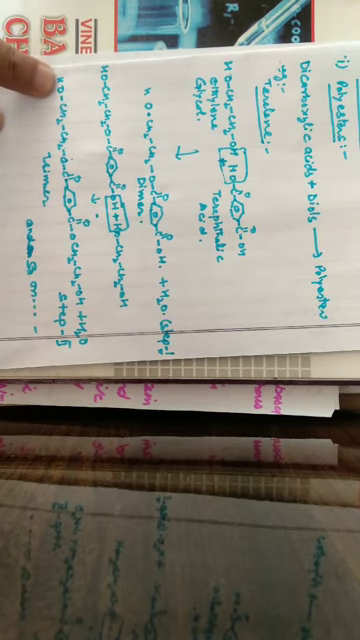
mouse_move(60, 280)
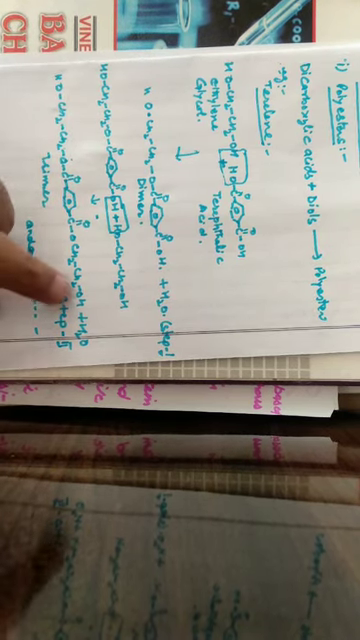